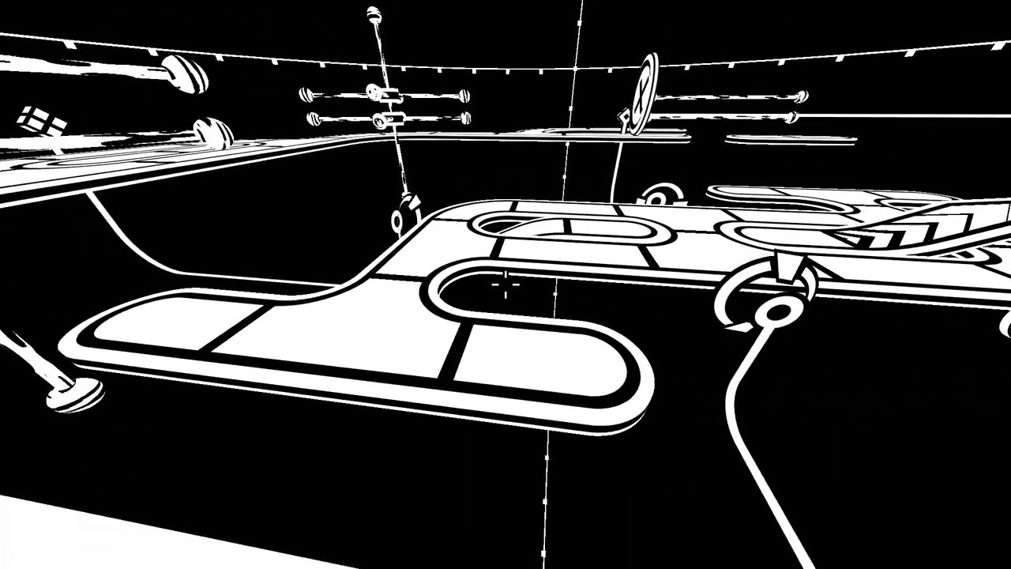
mouse_move(505, 285)
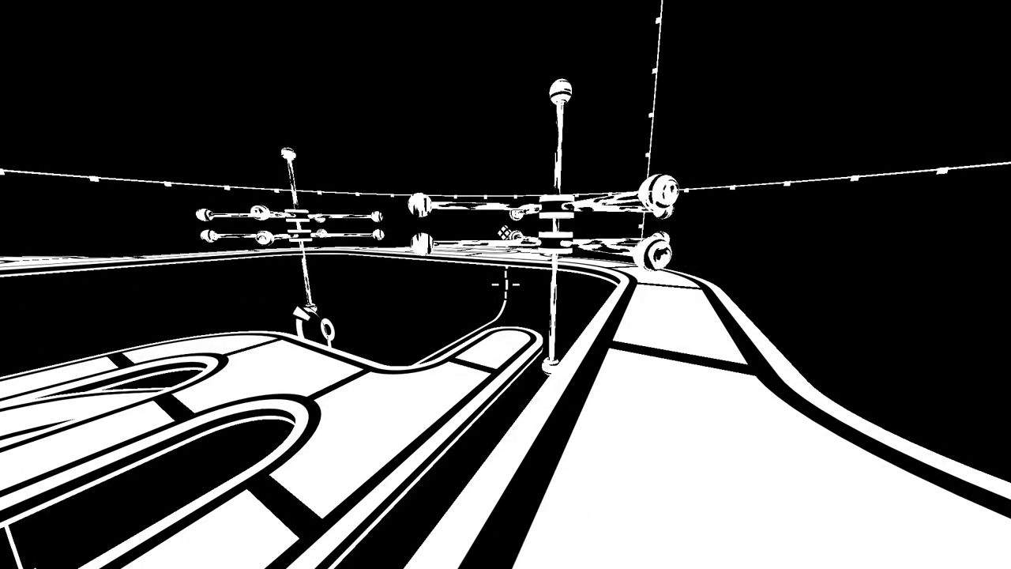
mouse_move(505, 285)
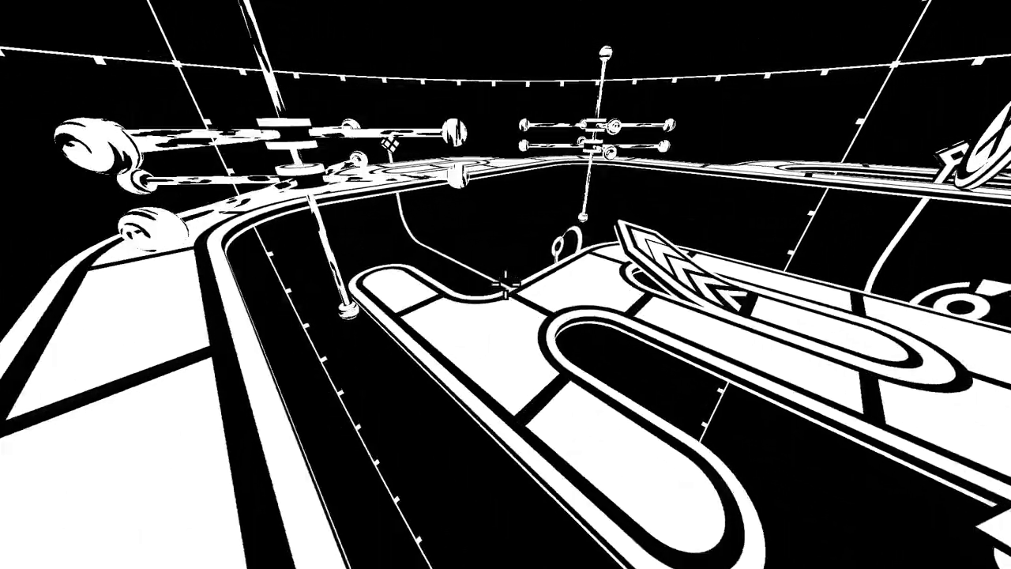
mouse_move(506, 284)
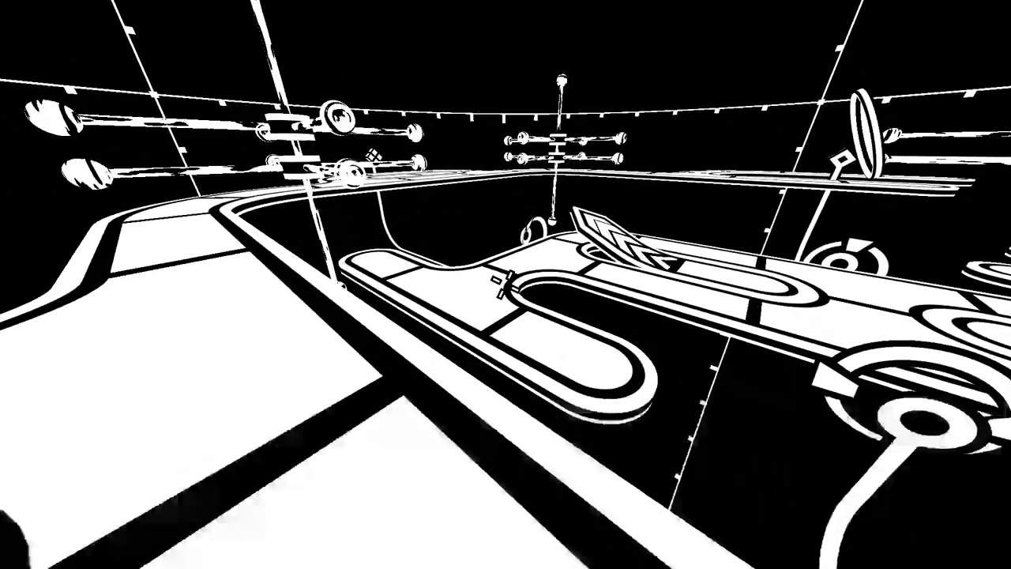
mouse_move(506, 284)
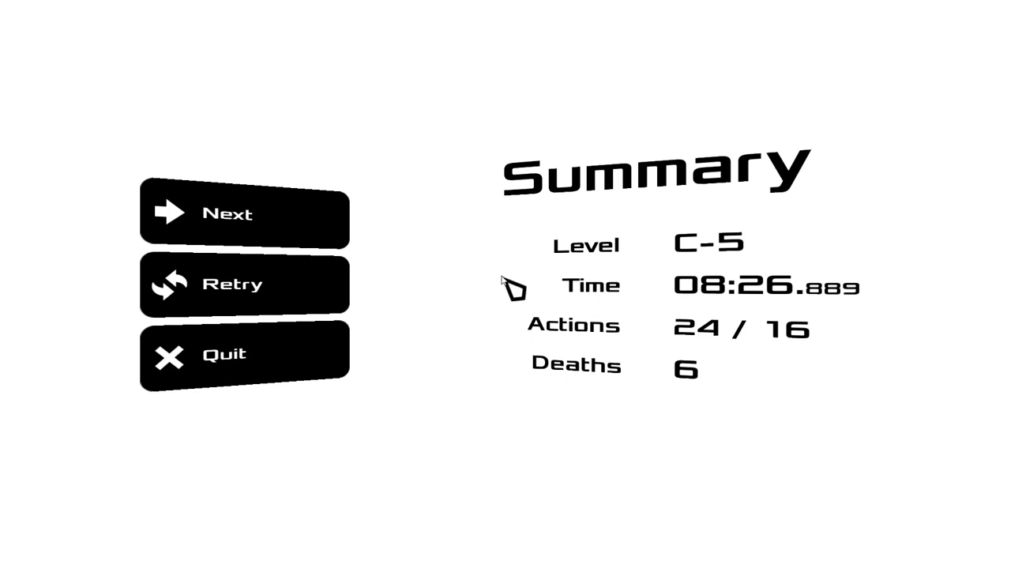
click(245, 215)
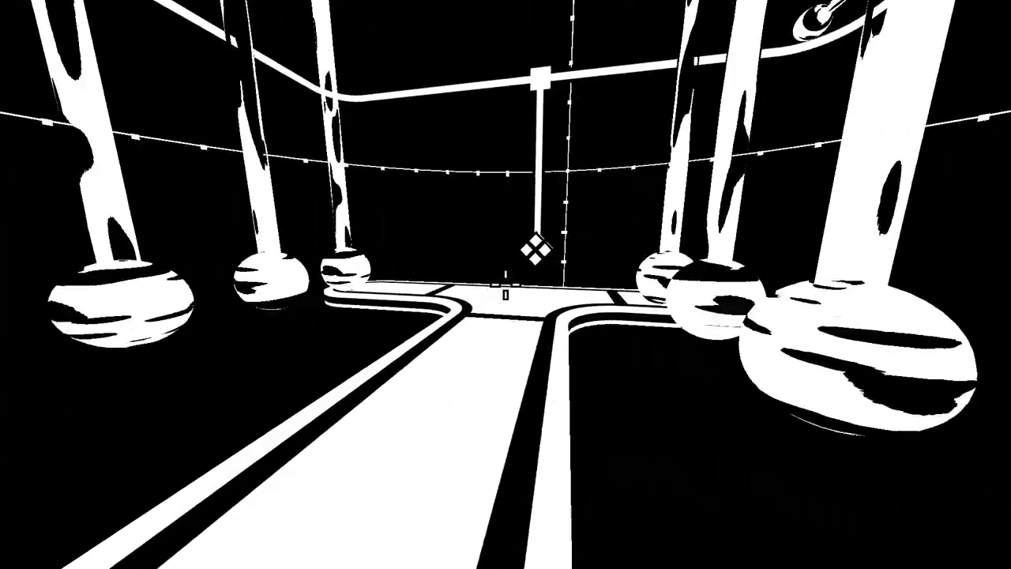
mouse_move(506, 285)
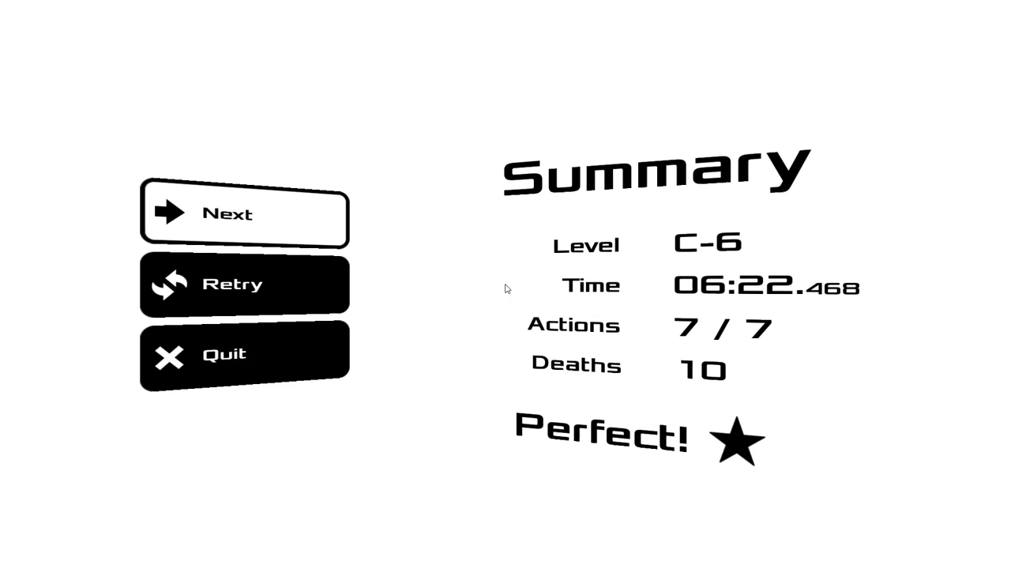
click(245, 213)
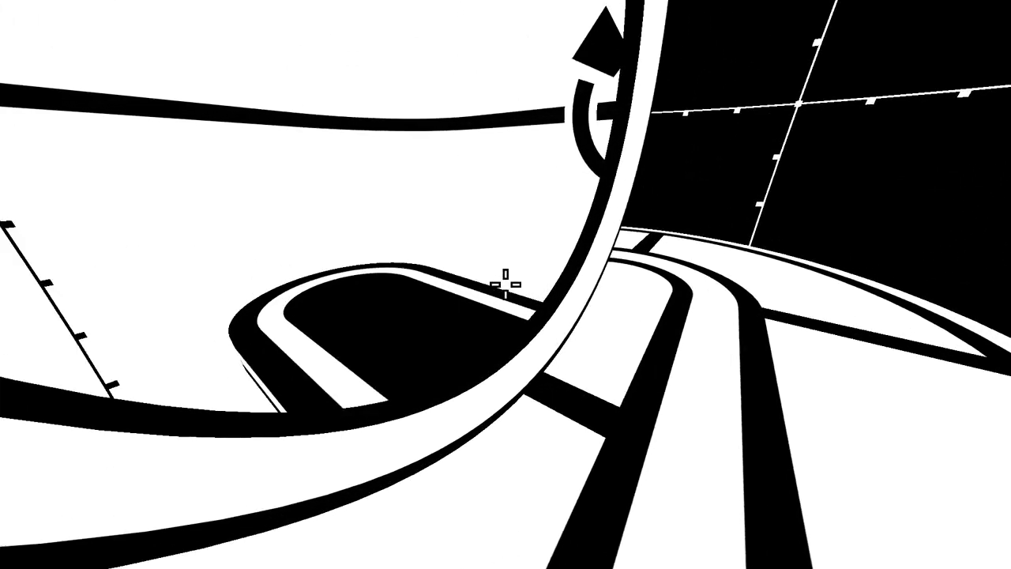
mouse_move(502, 285)
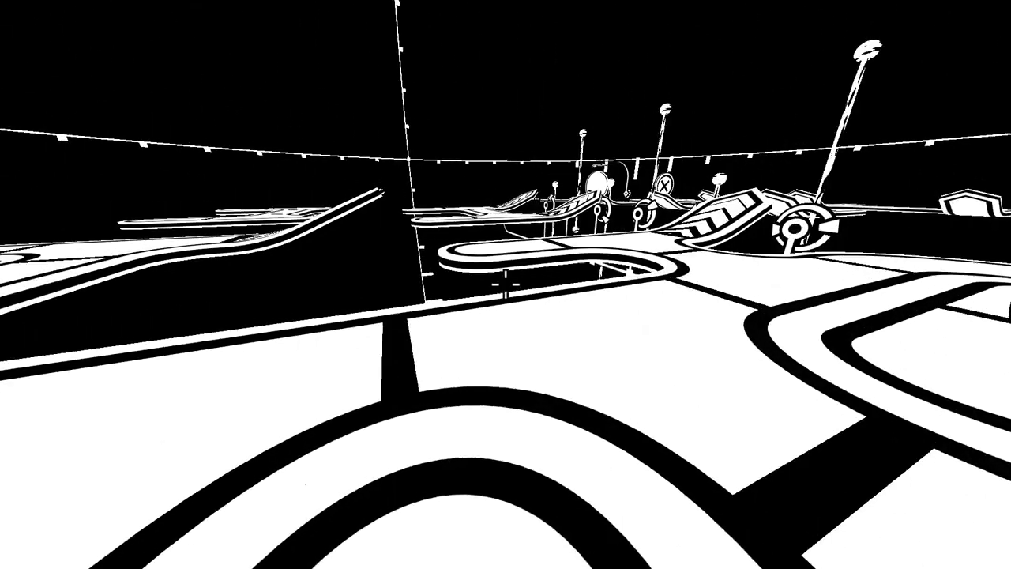
mouse_move(505, 284)
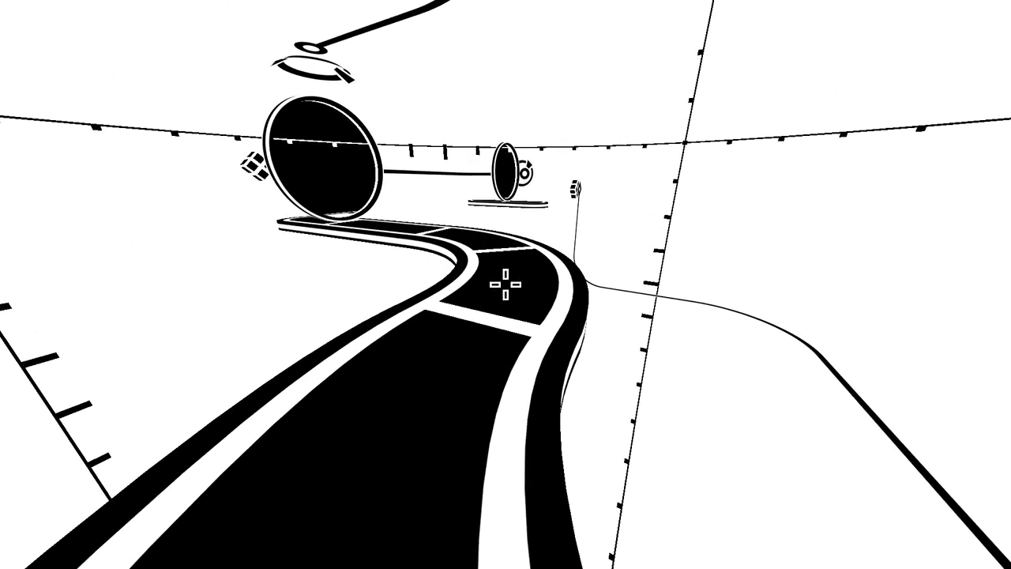
mouse_move(506, 284)
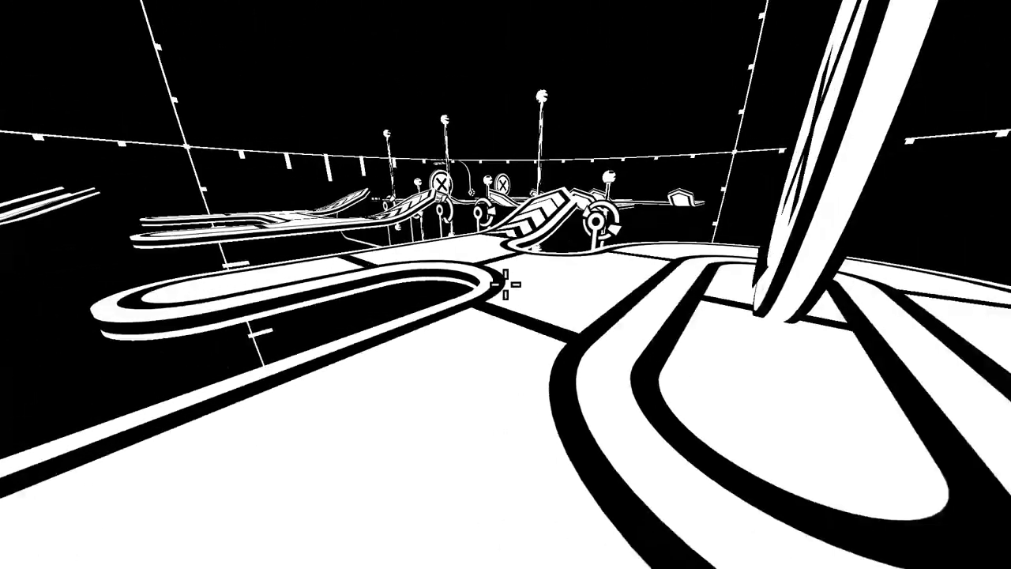
mouse_move(505, 285)
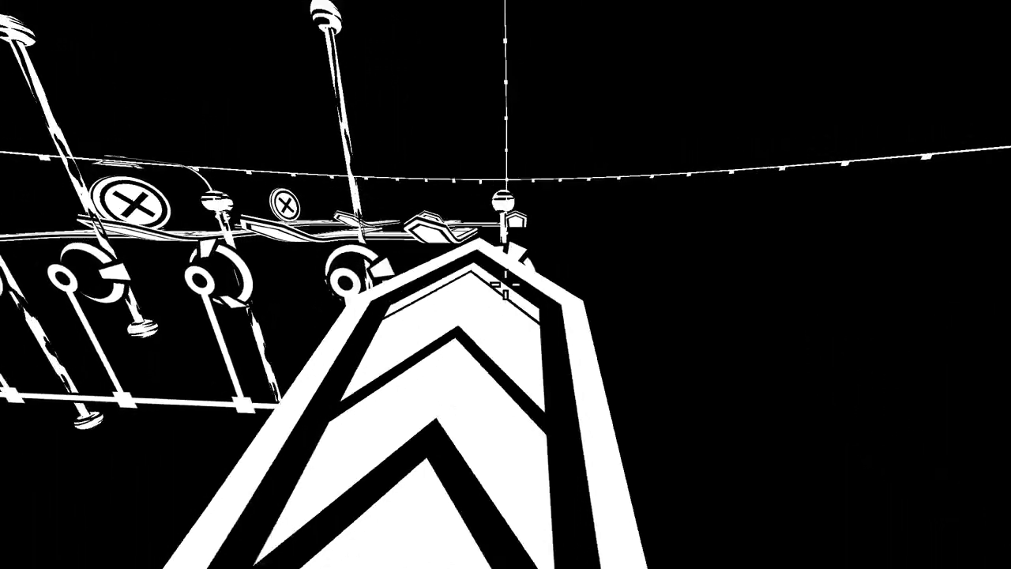
mouse_move(506, 284)
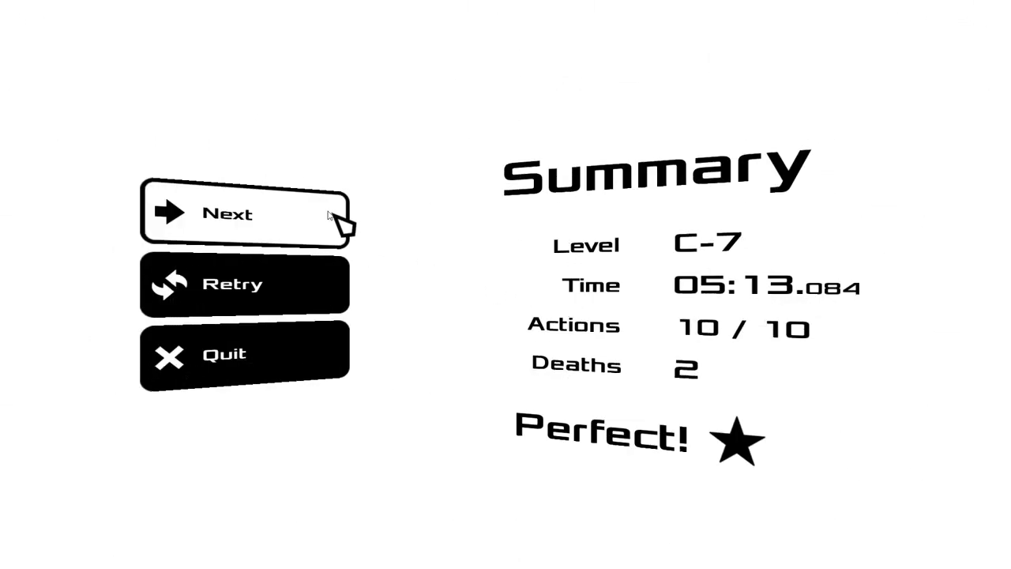
click(228, 213)
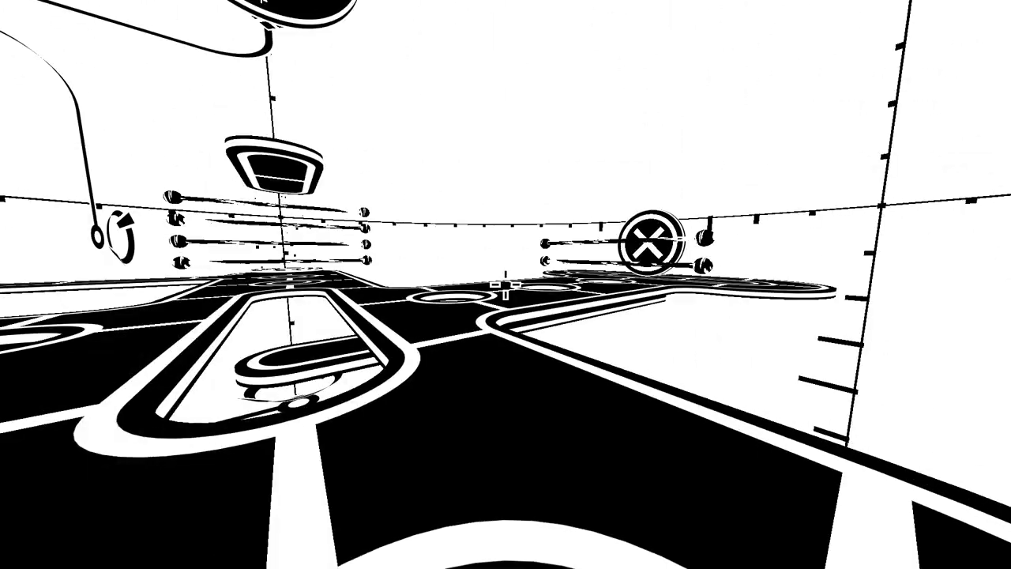
mouse_move(505, 284)
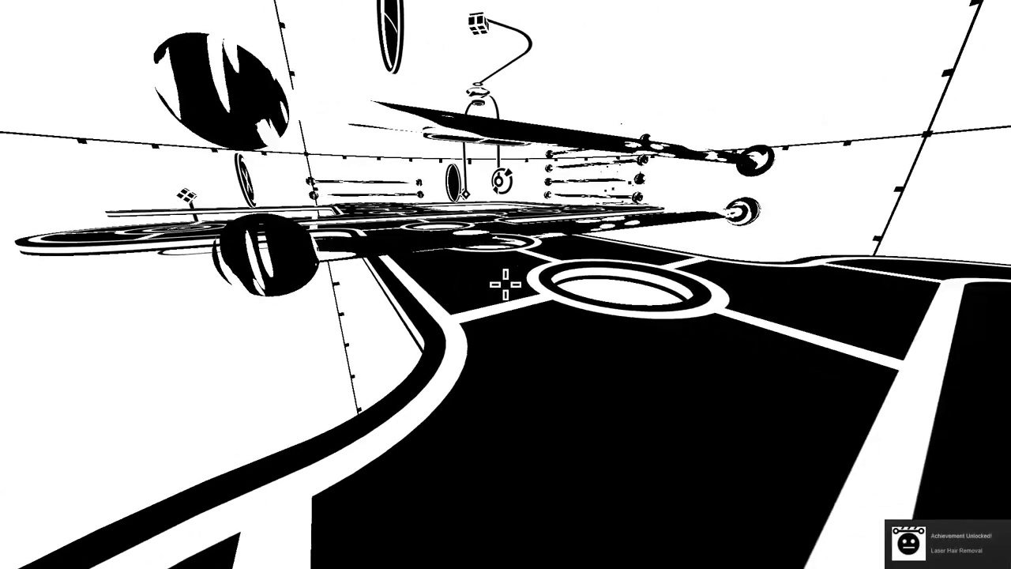
mouse_move(506, 284)
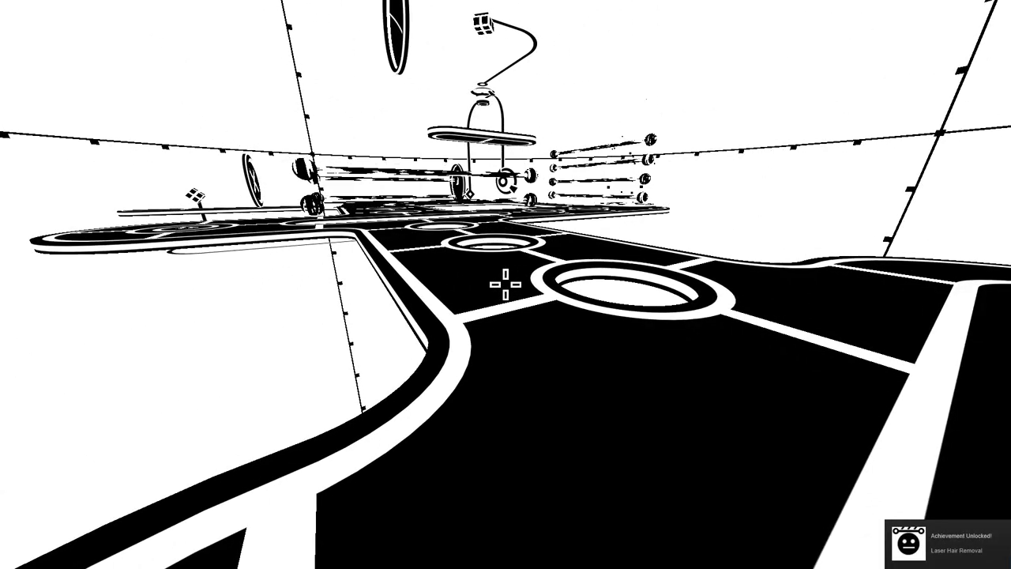
mouse_move(506, 285)
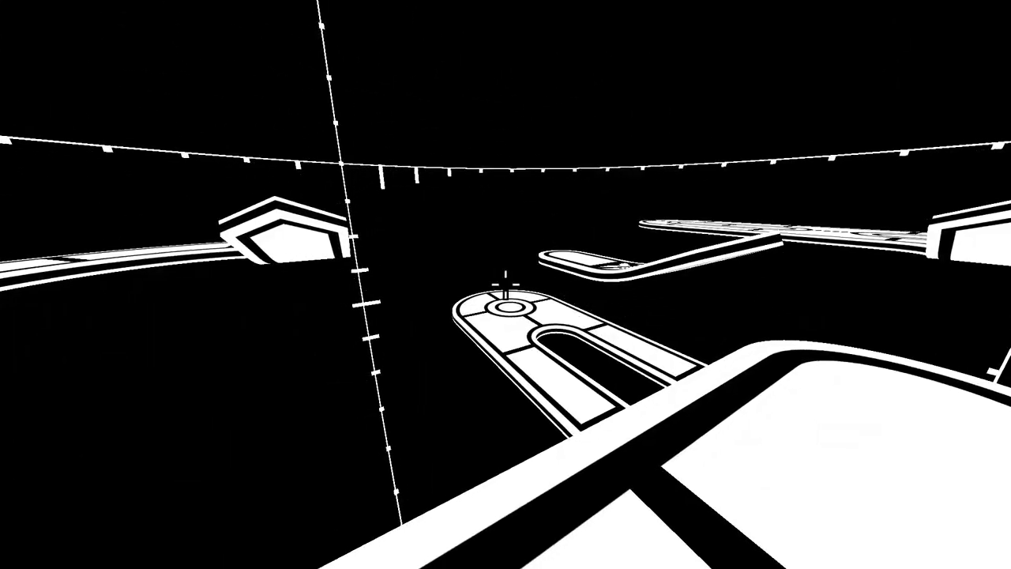
mouse_move(505, 284)
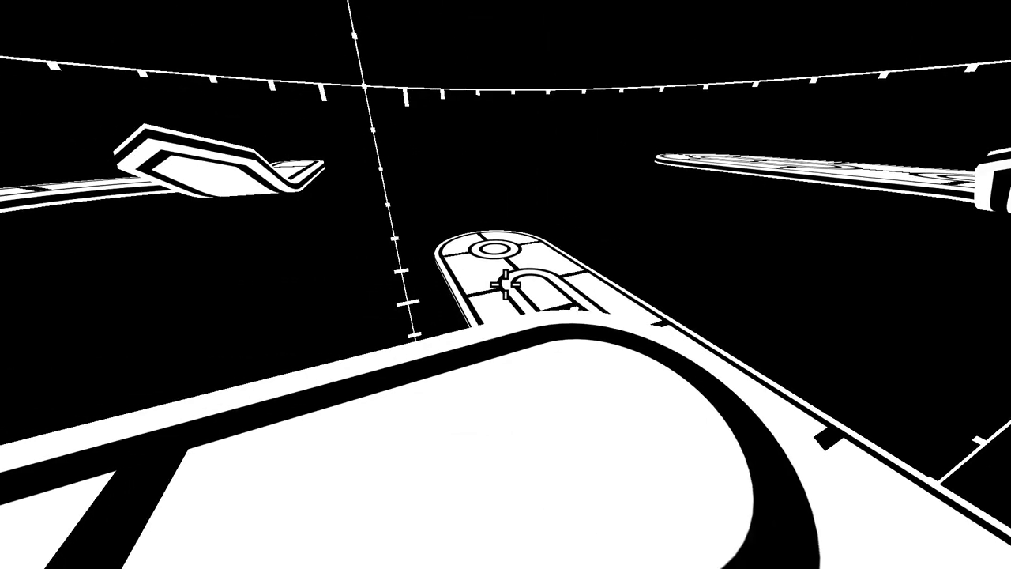
mouse_move(506, 300)
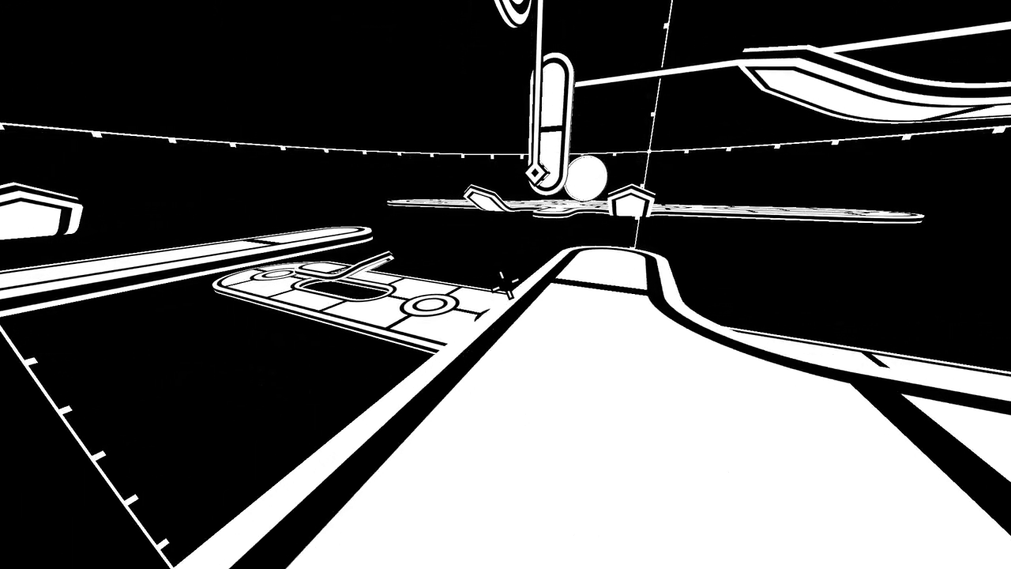
mouse_move(505, 284)
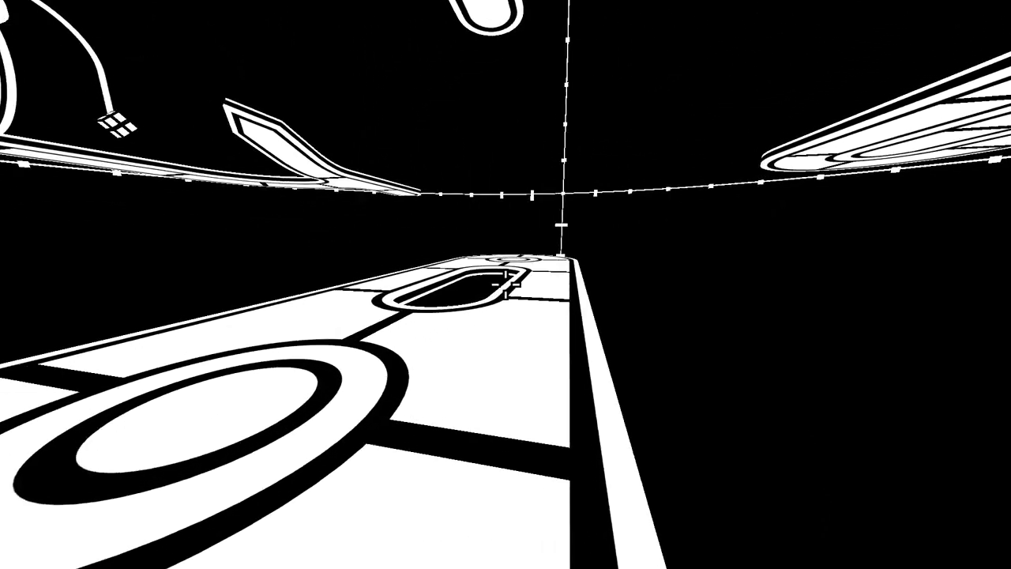
mouse_move(505, 284)
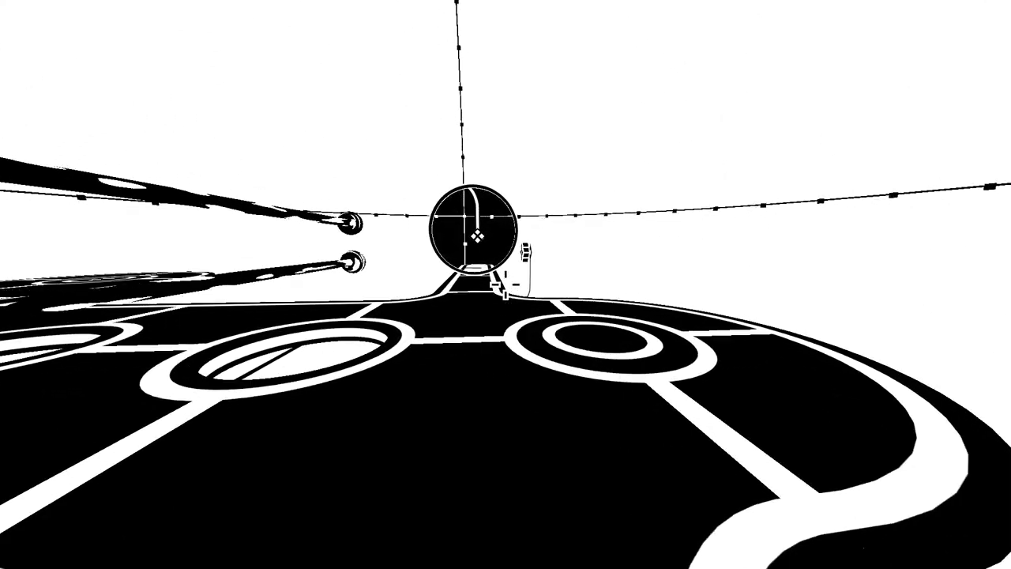
mouse_move(506, 284)
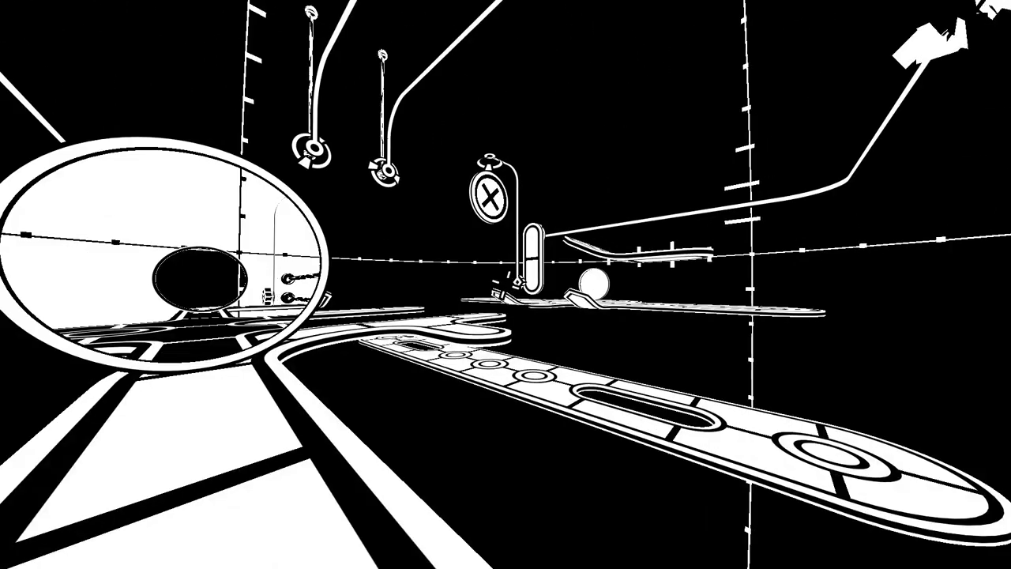
mouse_move(506, 284)
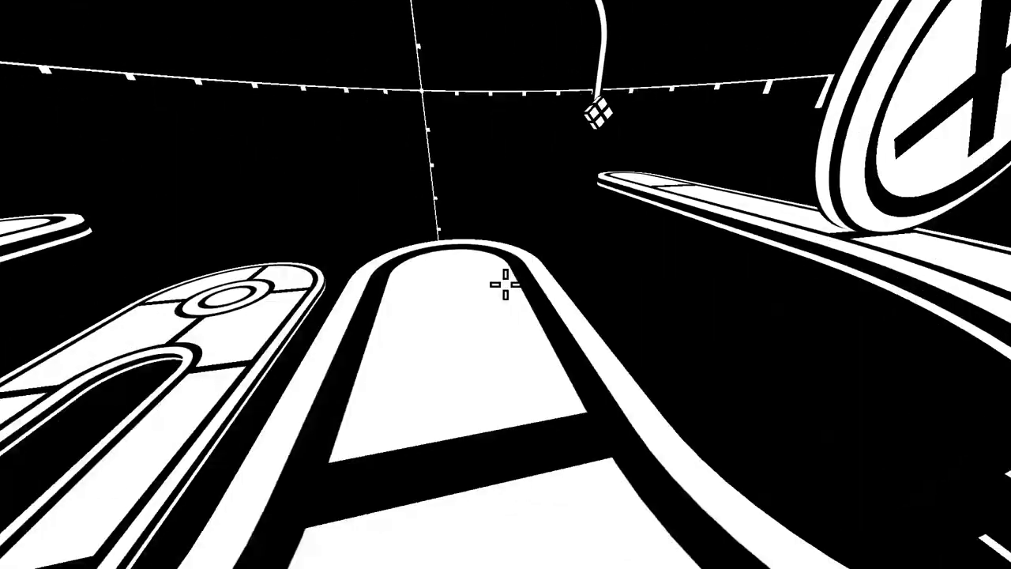
mouse_move(505, 284)
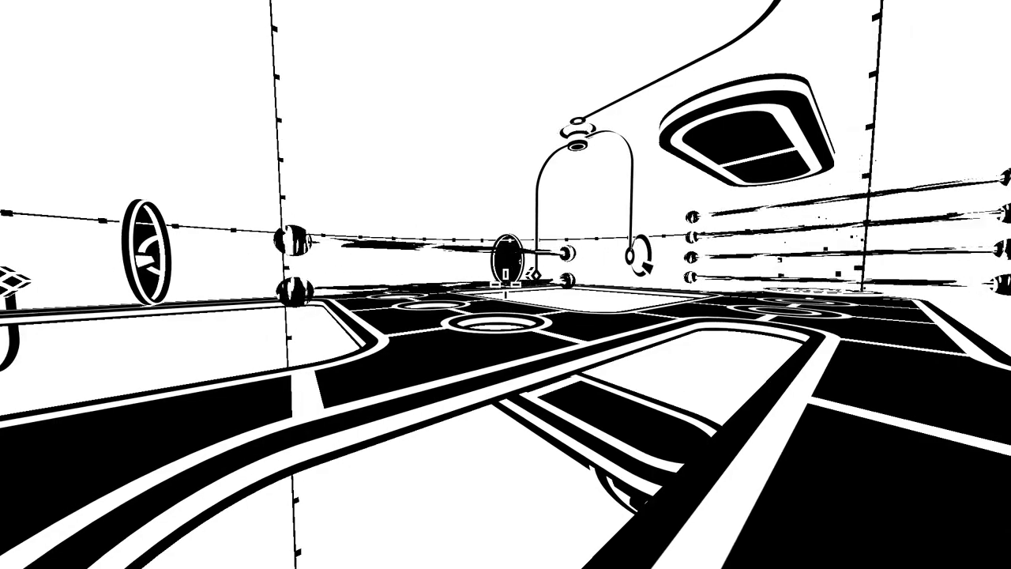
mouse_move(505, 284)
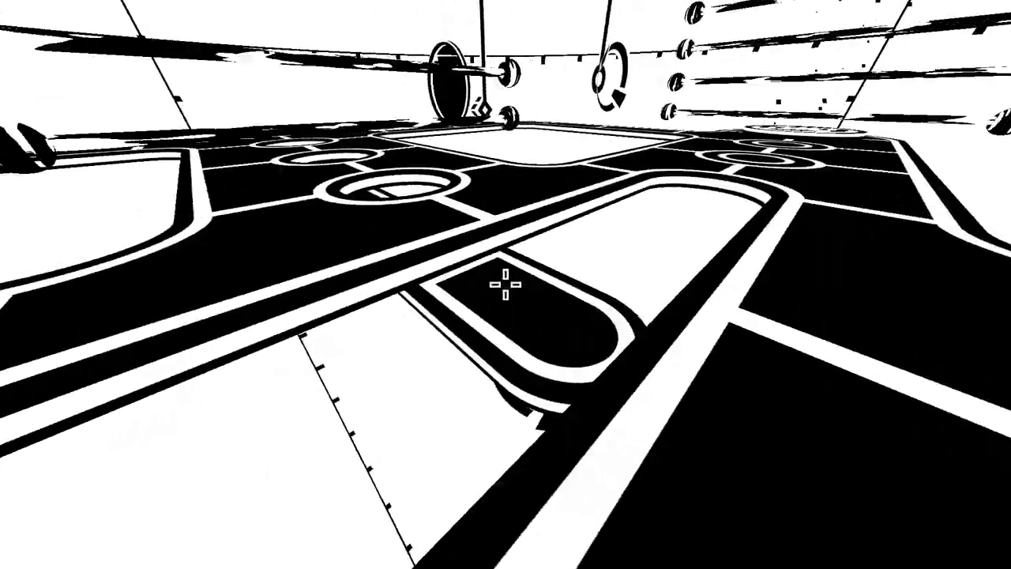
mouse_move(506, 285)
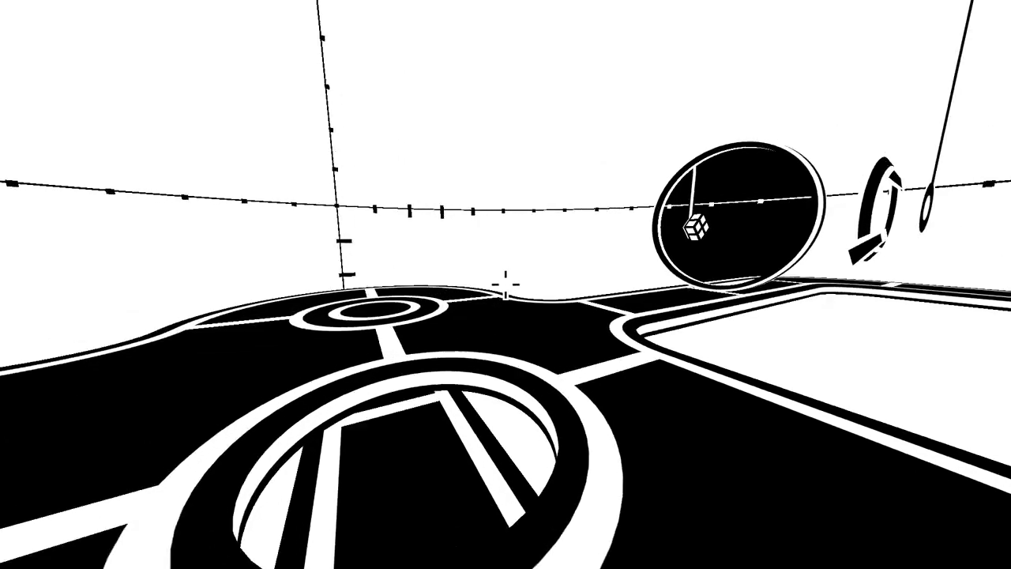
mouse_move(505, 285)
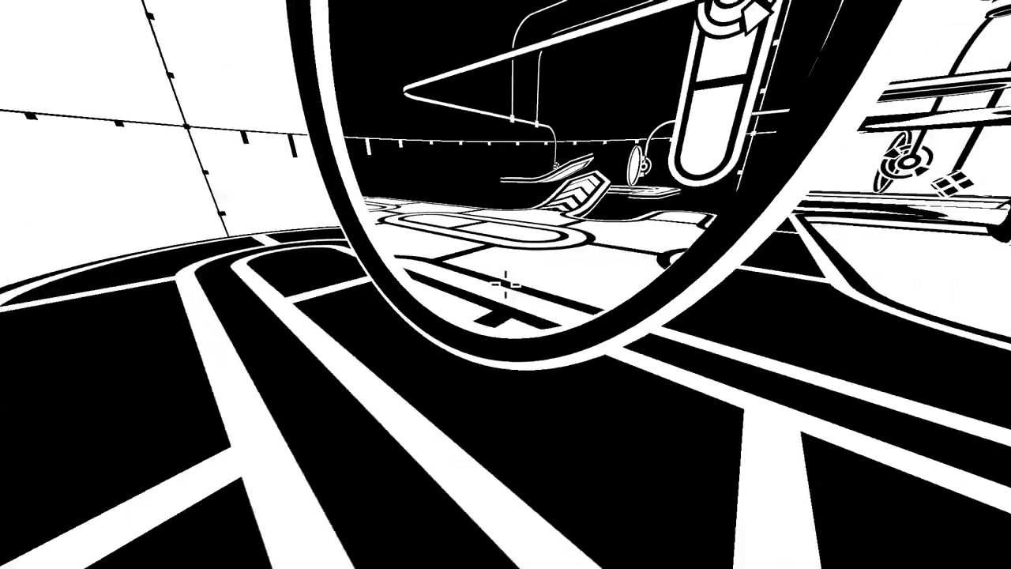
mouse_move(506, 285)
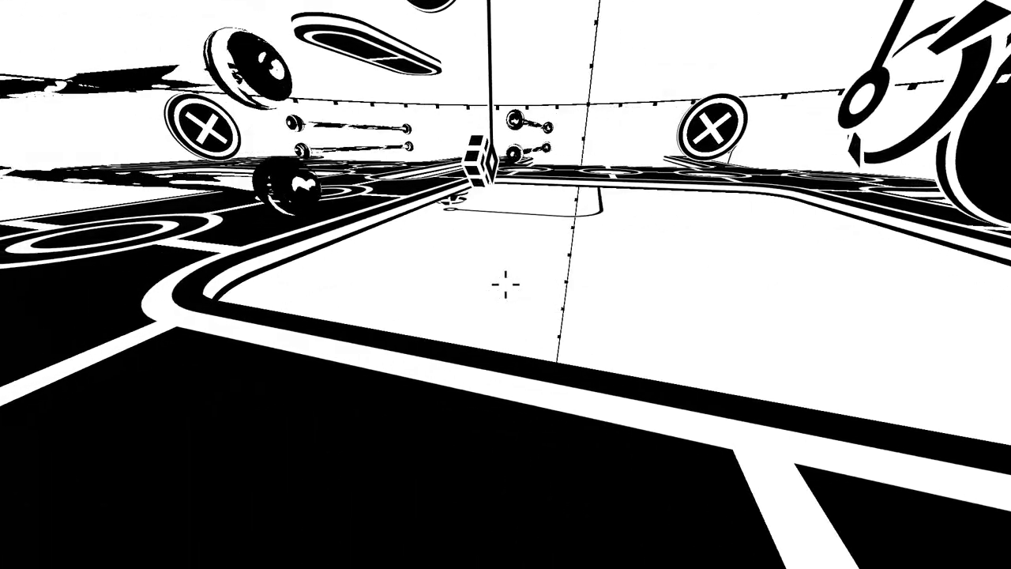
mouse_move(506, 285)
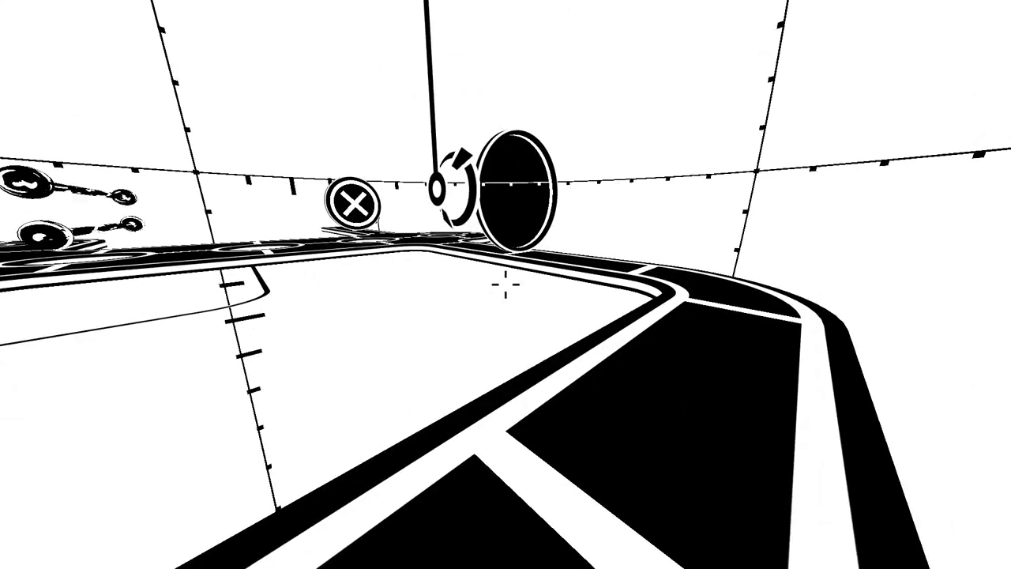